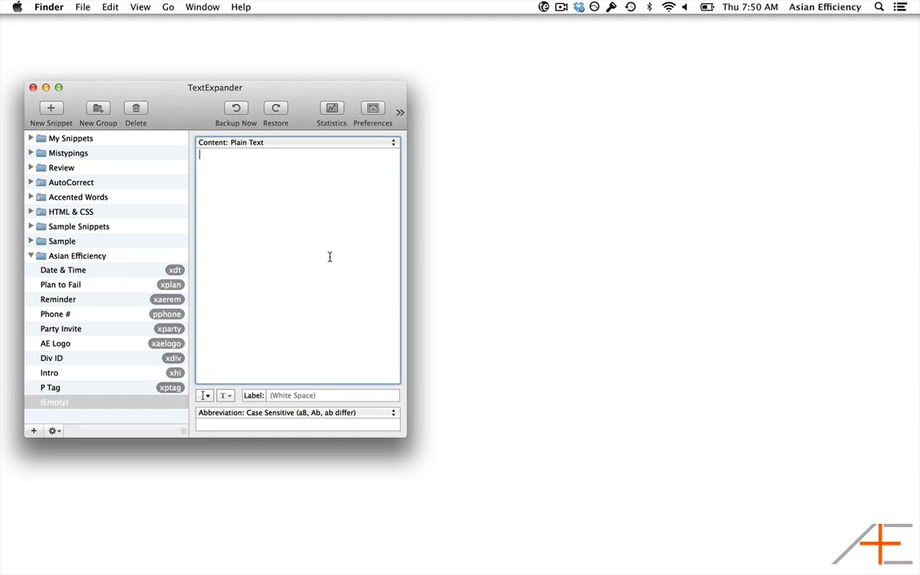
Type 'Thank you for your recent purchase of' as the snippet's opening content.
{"action": "type", "text": "Thank"}
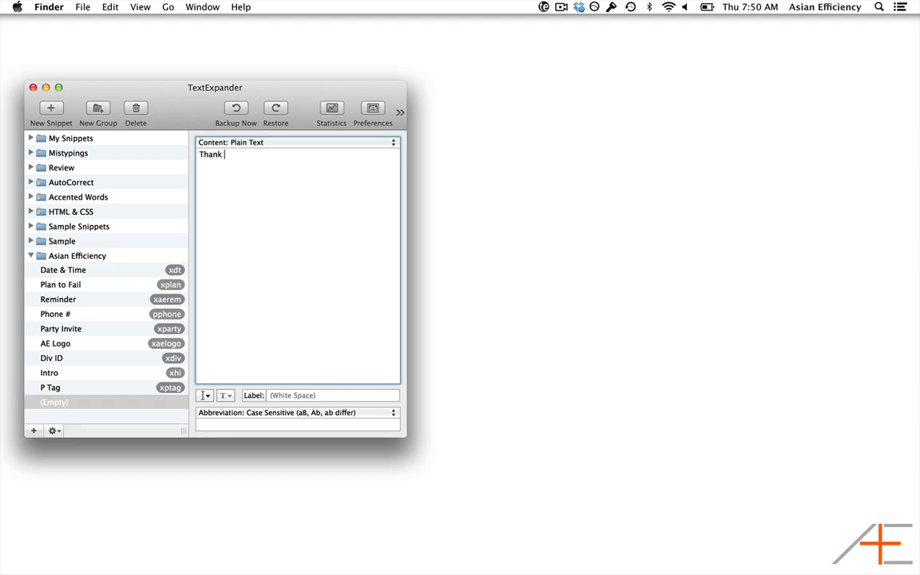
{"action": "type", "text": "you for your r"}
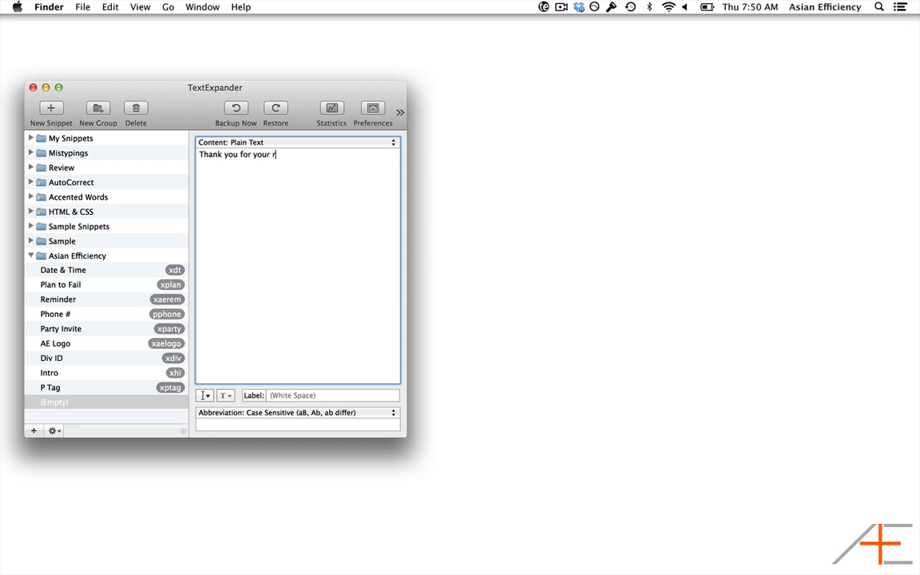
{"action": "type", "text": "ecent purchase of"}
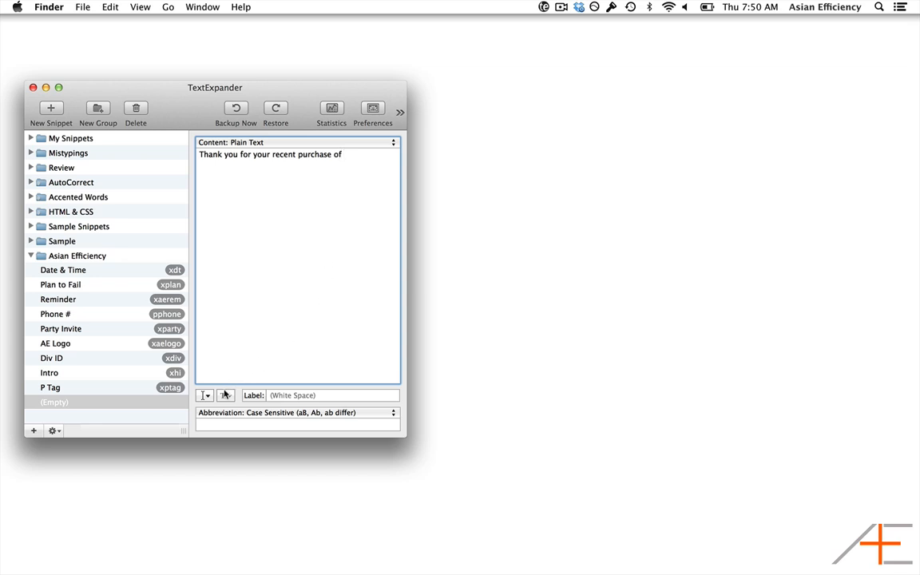
Insert a popup menu fill-in after the sentence and name it 'AE Product'.
{"action": "left_click", "coordinate": [205, 395]}
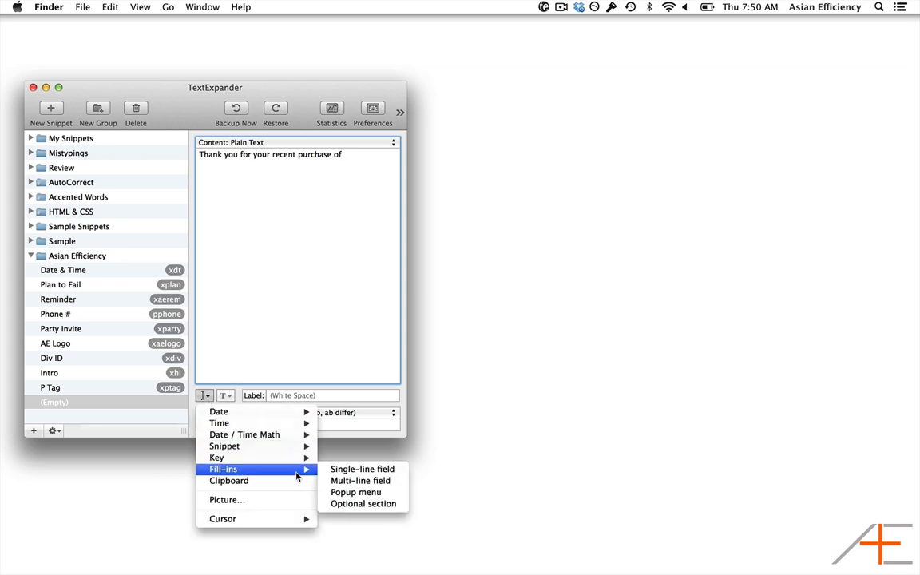
{"action": "left_click", "coordinate": [356, 492]}
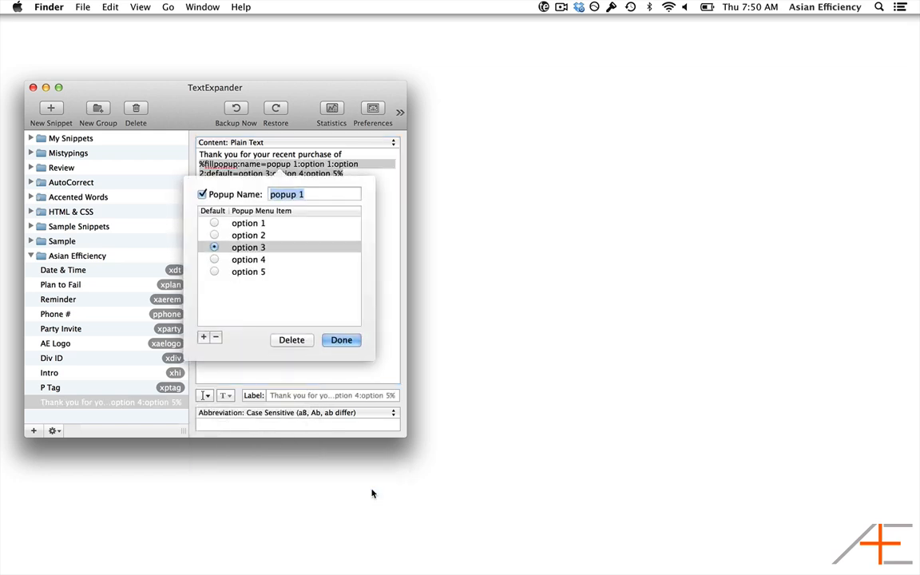
{"action": "type", "text": "AE"}
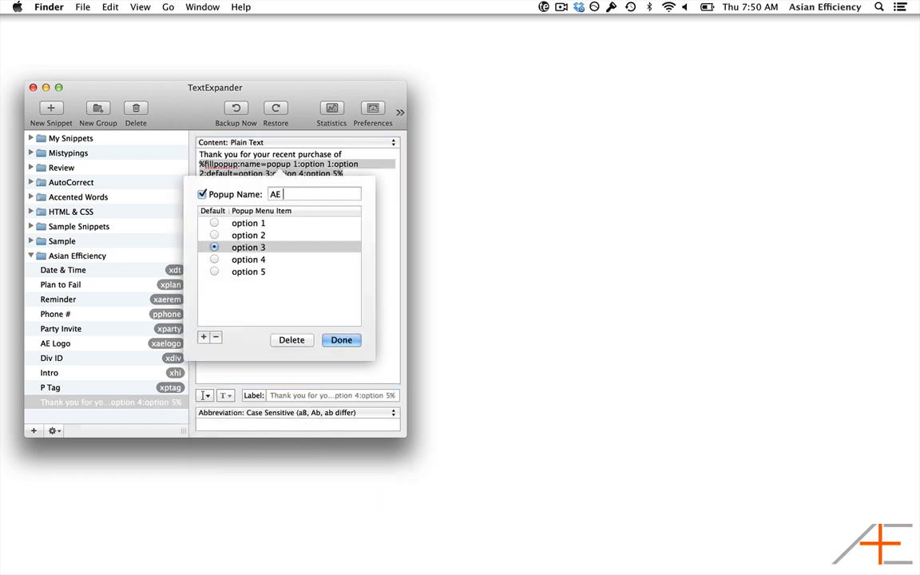
{"action": "type", "text": "Product"}
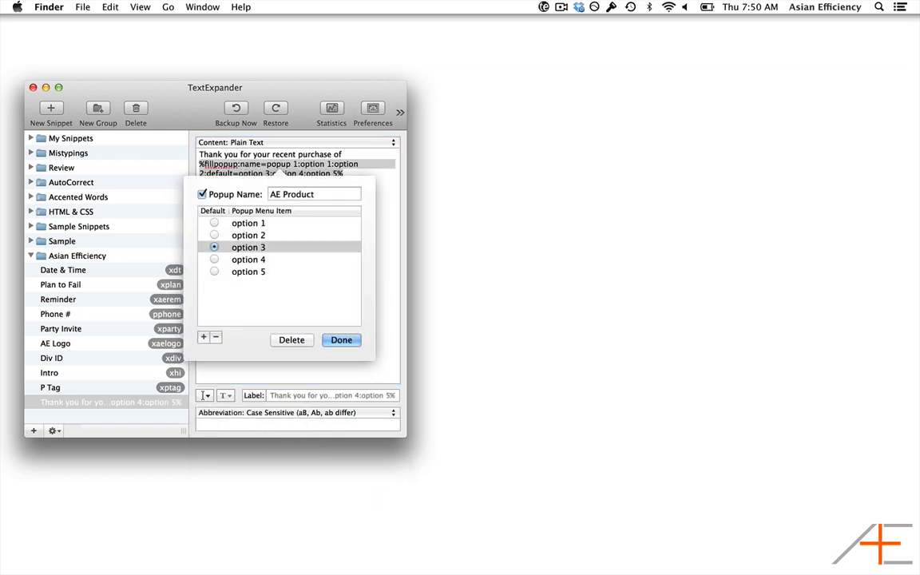
Rename the popup options to AE Primer, Premium Newsletters, OmniFocus Premium Posts, Productivity Blueprint, and others.
{"action": "left_click", "coordinate": [248, 222]}
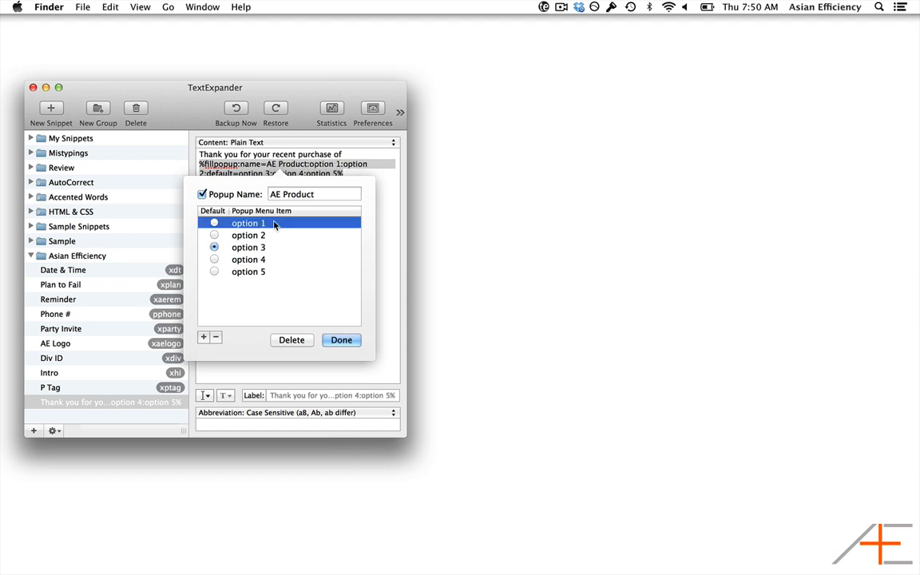
{"action": "double_click", "coordinate": [249, 223]}
{"action": "type", "text": "AE Primer"}
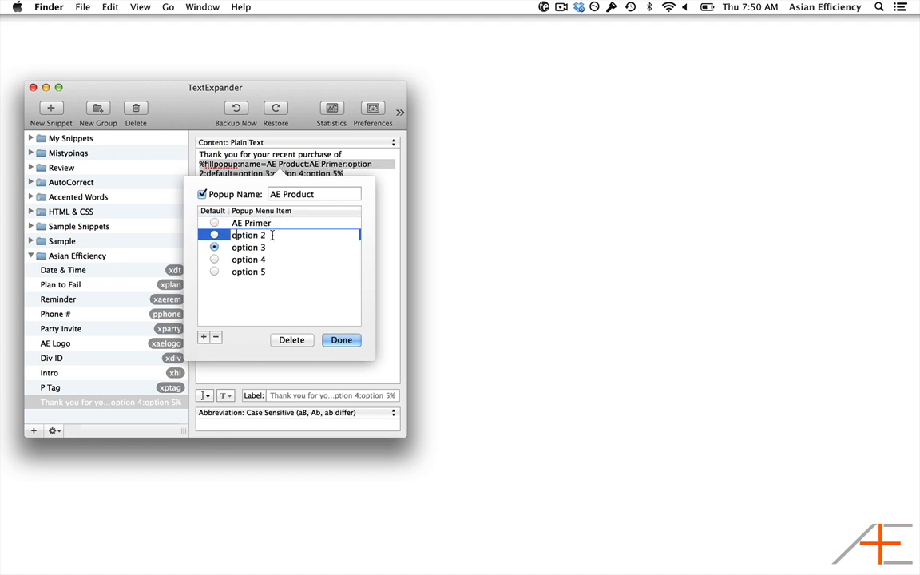
{"action": "type", "text": "Premium Newsletters"}
{"action": "left_click", "coordinate": [295, 246]}
{"action": "type", "text": "Better Sleep"}
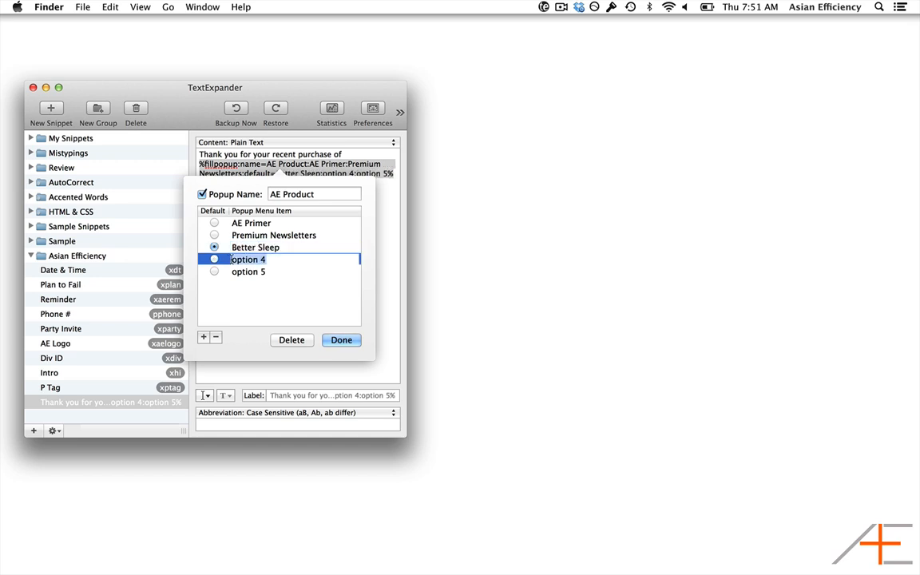
{"action": "type", "text": "OmniFocus Premium Posts"}
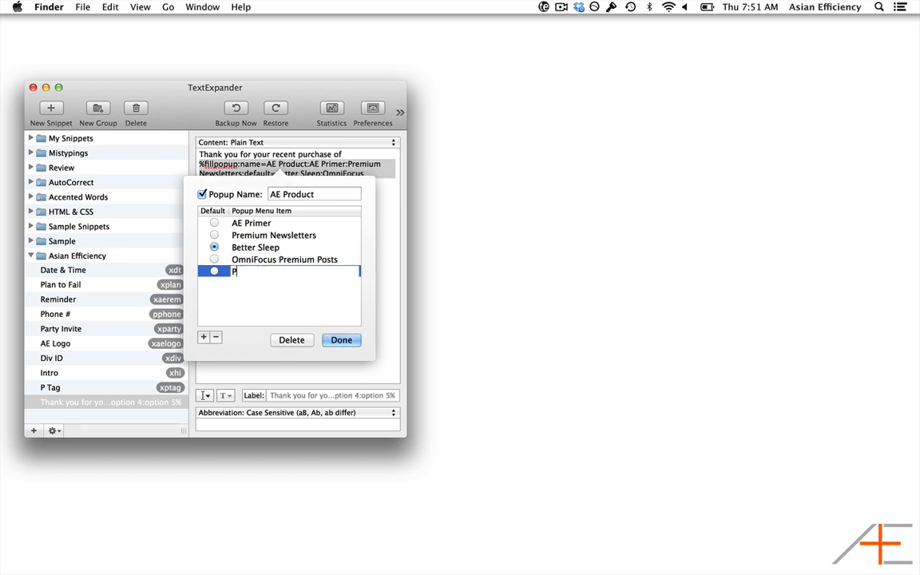
{"action": "type", "text": "roductivity Blueprint"}
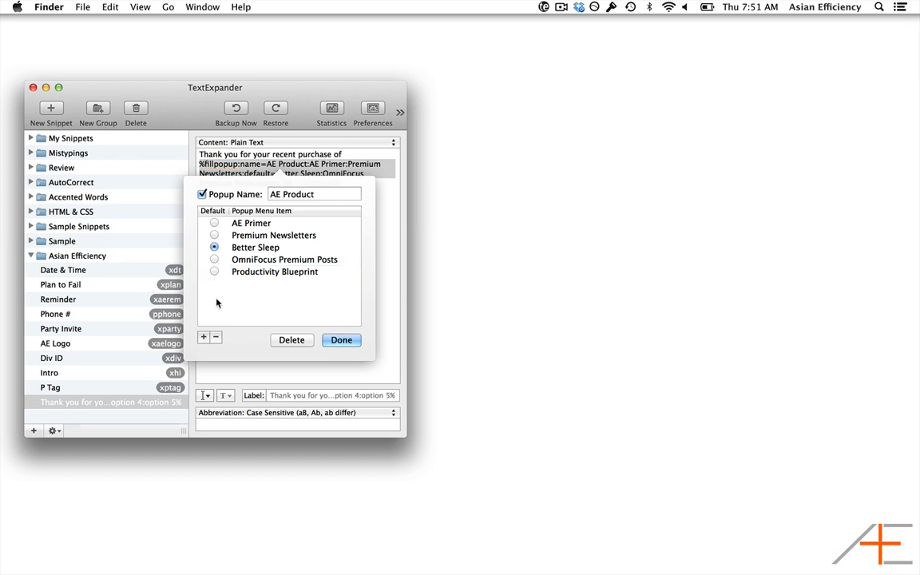
Make OmniFocus Premium Posts the default option and finish the popup.
{"action": "left_click", "coordinate": [214, 259]}
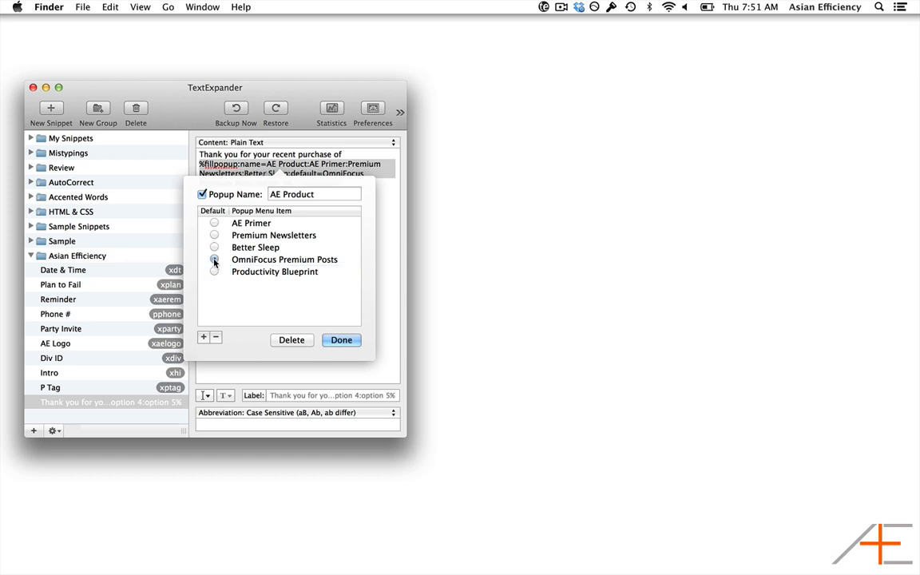
{"action": "left_click", "coordinate": [341, 339]}
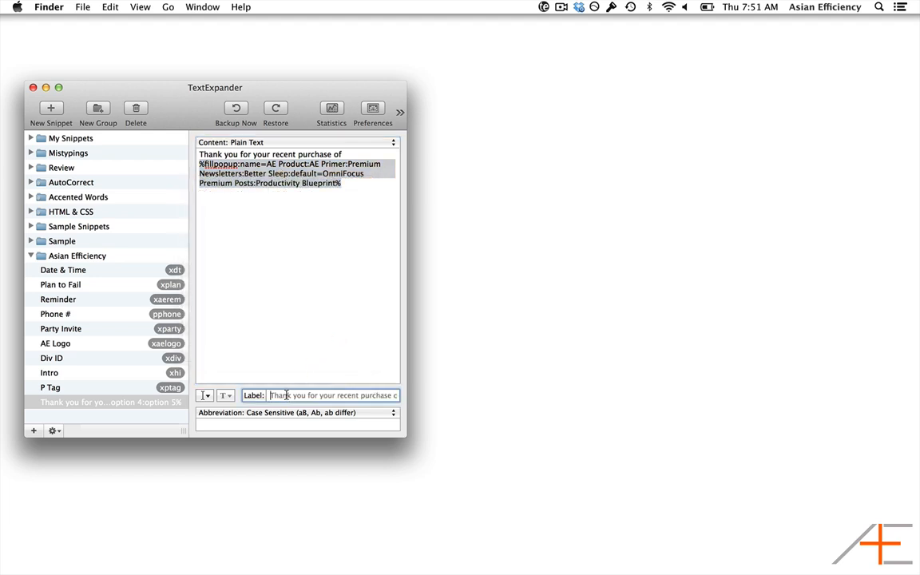
Label the snippet 'AE Products' with abbreviation 'xprod'.
{"action": "type", "text": "AE Products"}
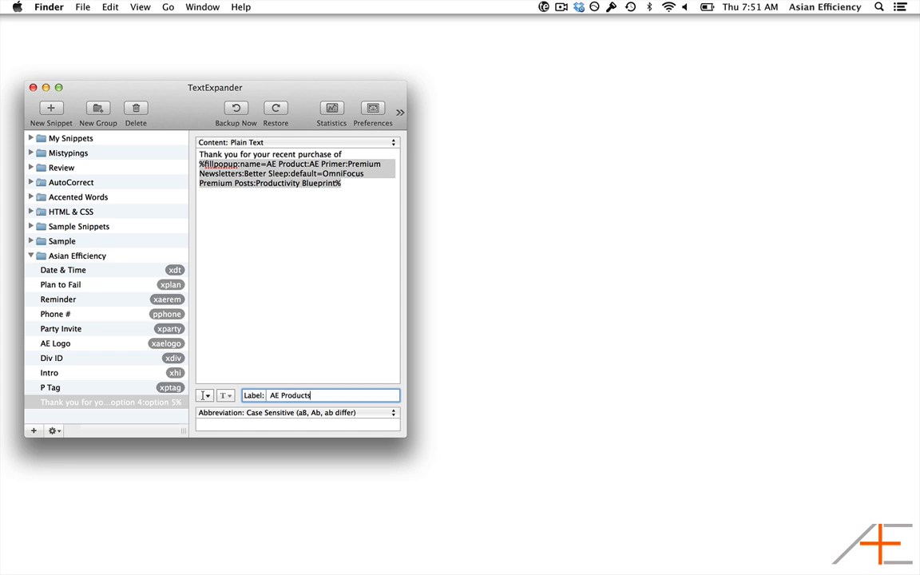
{"action": "mouse_move", "coordinate": [275, 422]}
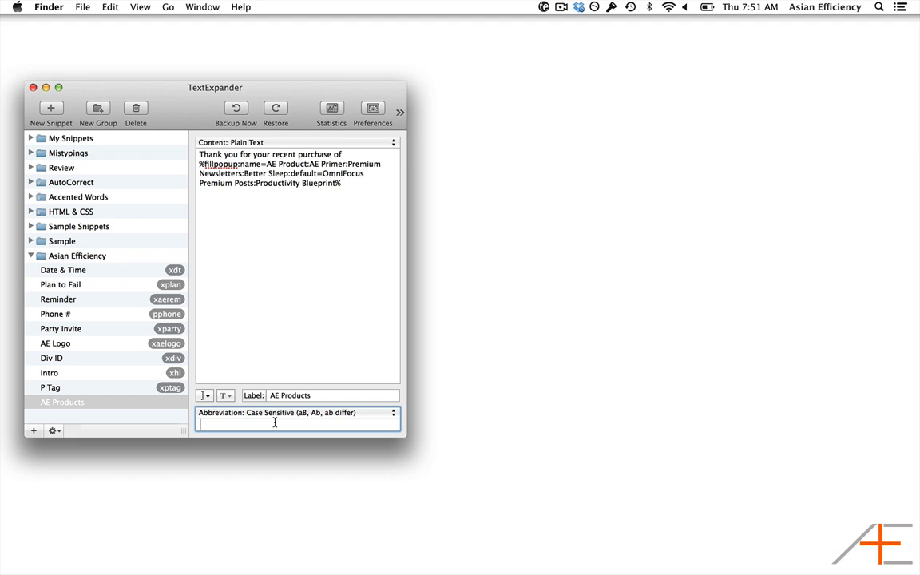
{"action": "type", "text": "xprod"}
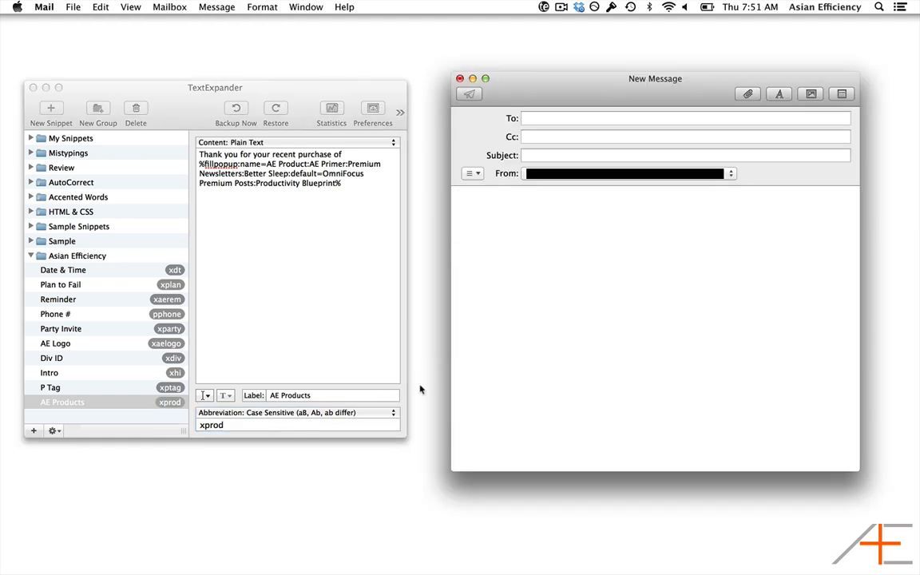
Type 'xprod' in the Mail message, pick OmniFocus Premium Posts, and confirm.
{"action": "type", "text": "xpr"}
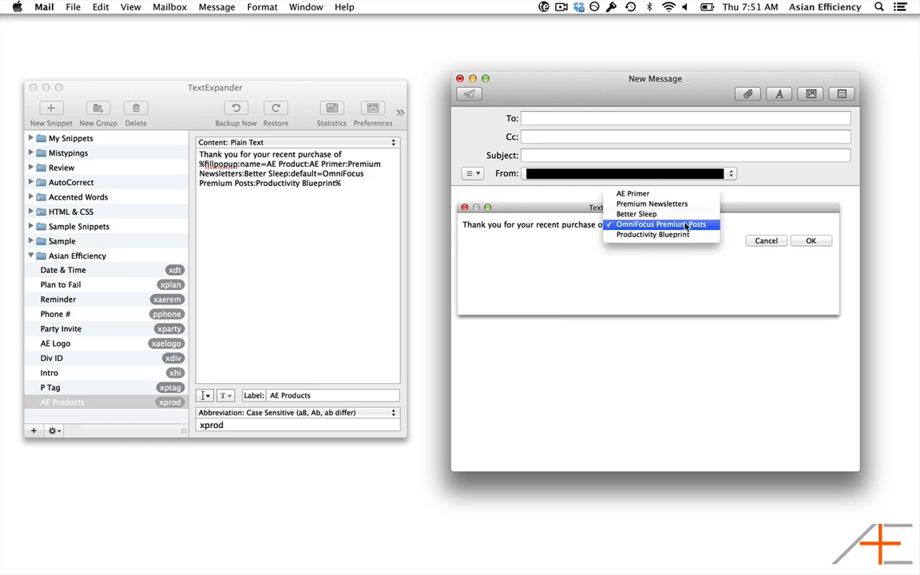
{"action": "left_click", "coordinate": [662, 224]}
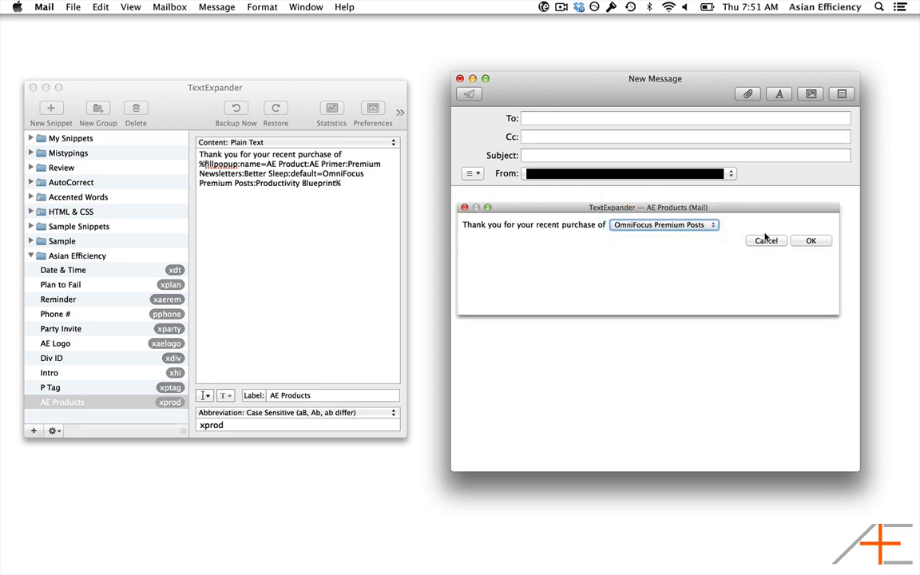
{"action": "left_click", "coordinate": [810, 241]}
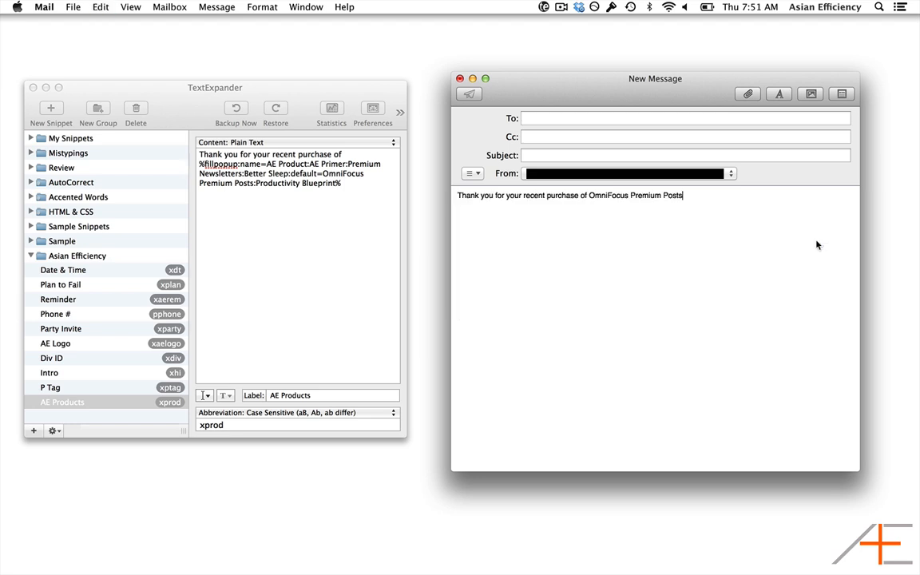